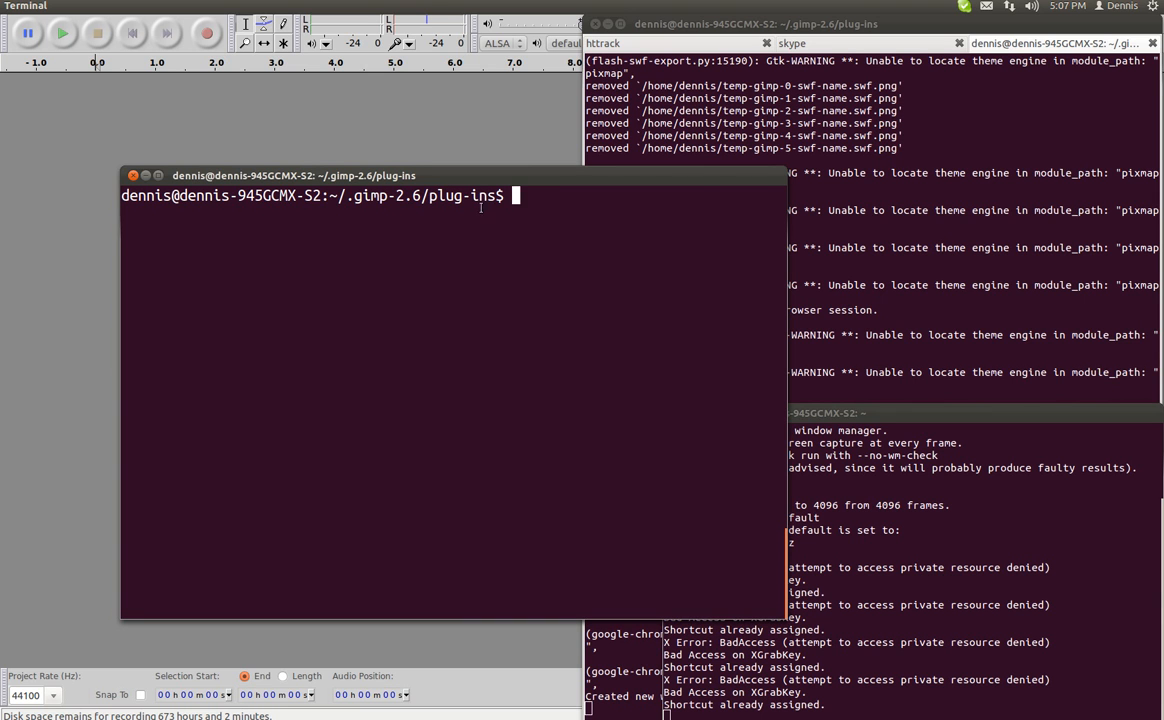
# List ~/.gimp-2.6/plug-ins, select flash-swf-export.py, and begin typing chmod +x for it.
pyautogui.write('ls')
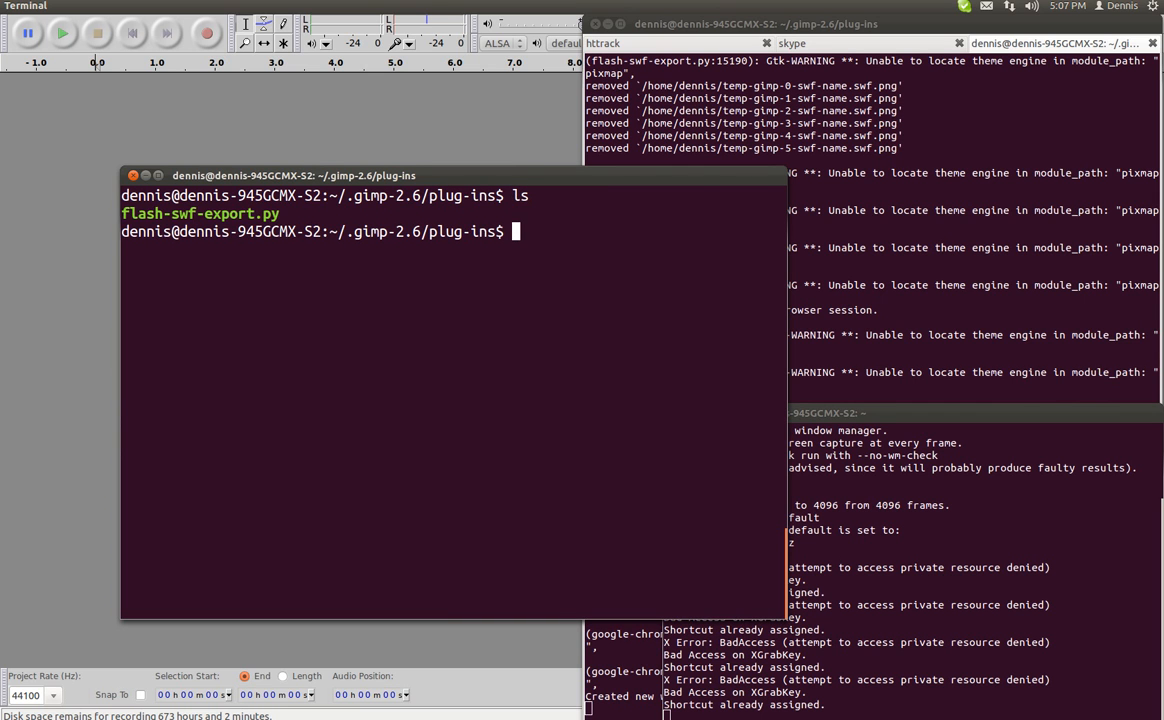
pyautogui.doubleClick(200, 213)
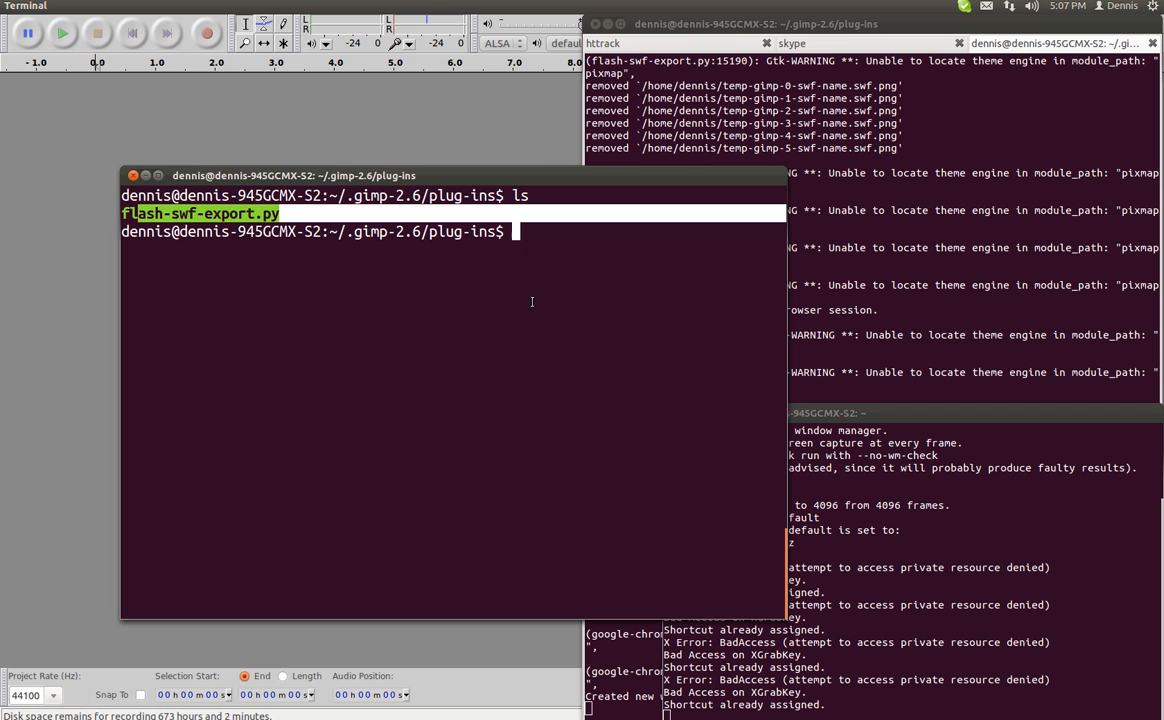
pyautogui.write('chm')
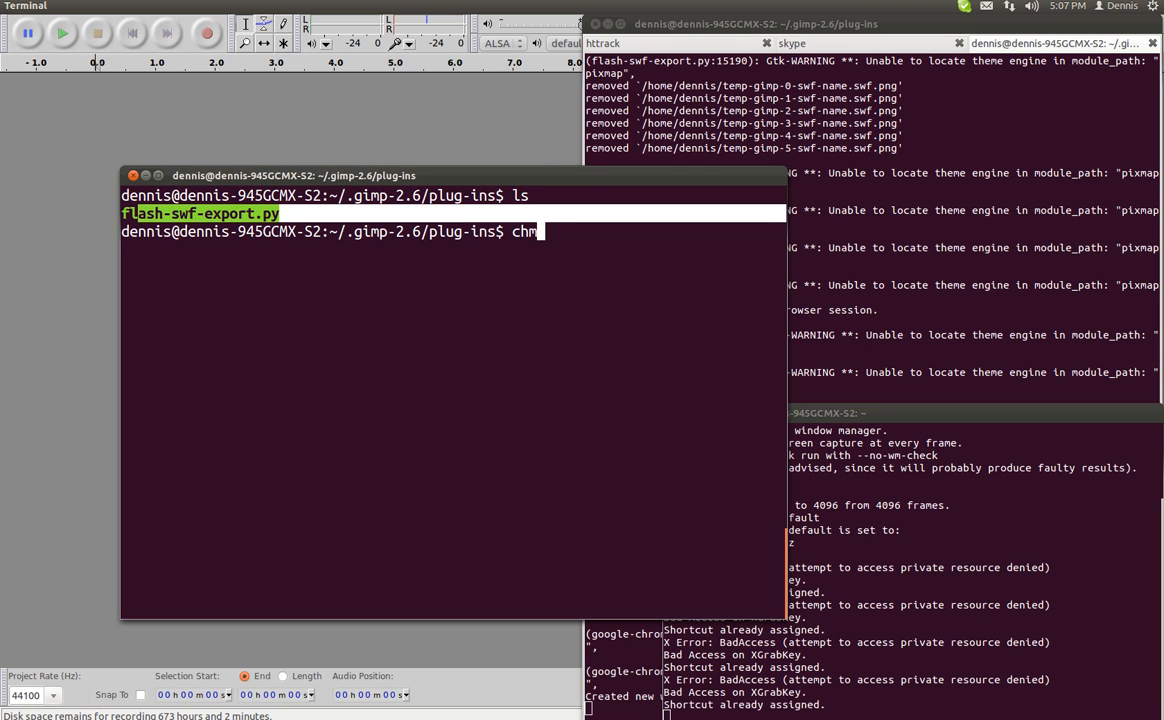
pyautogui.write('od')
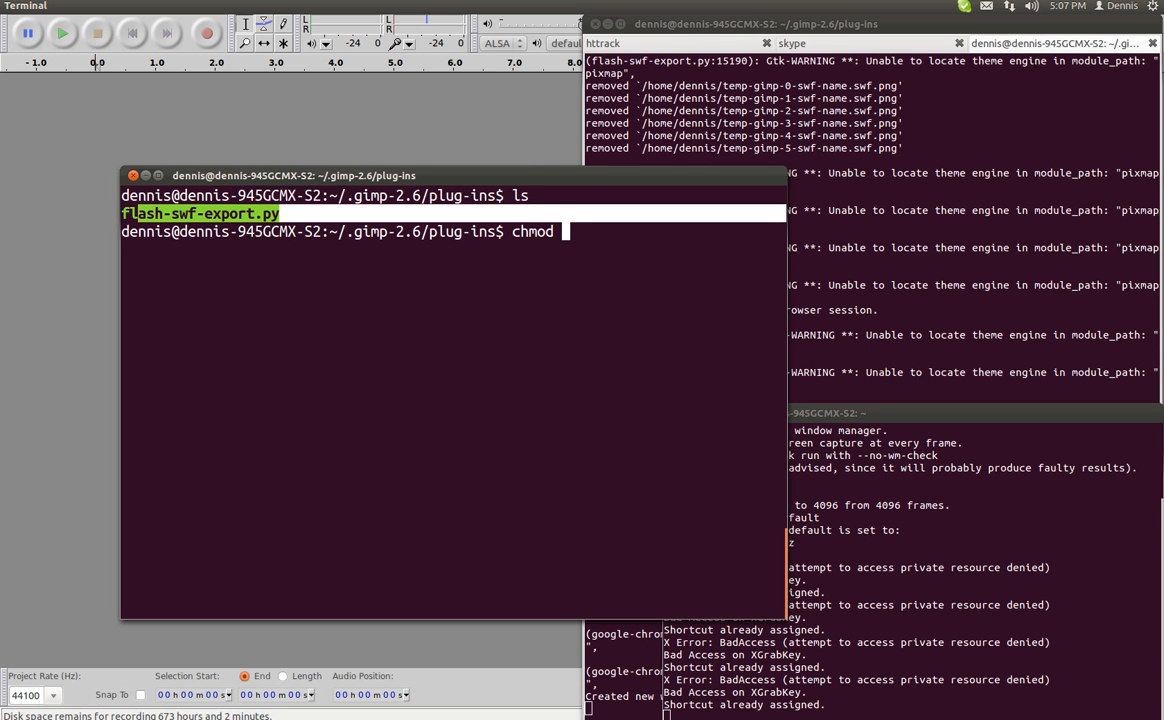
pyautogui.write('+x')
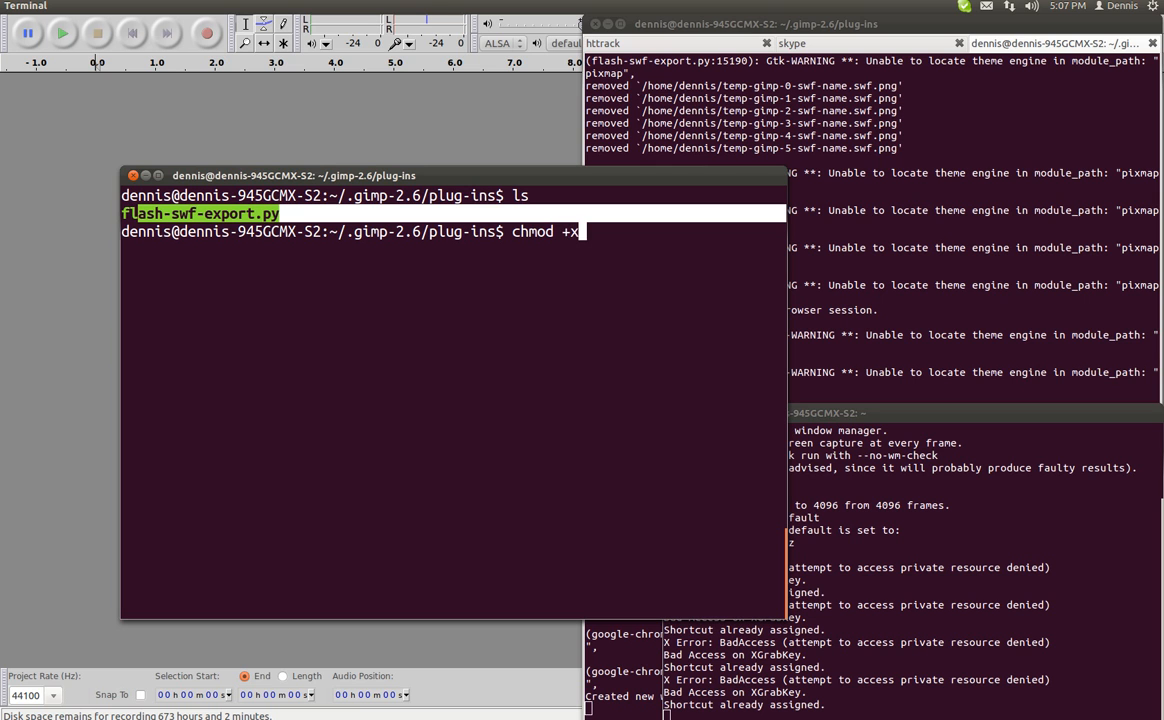
pyautogui.write('fs')
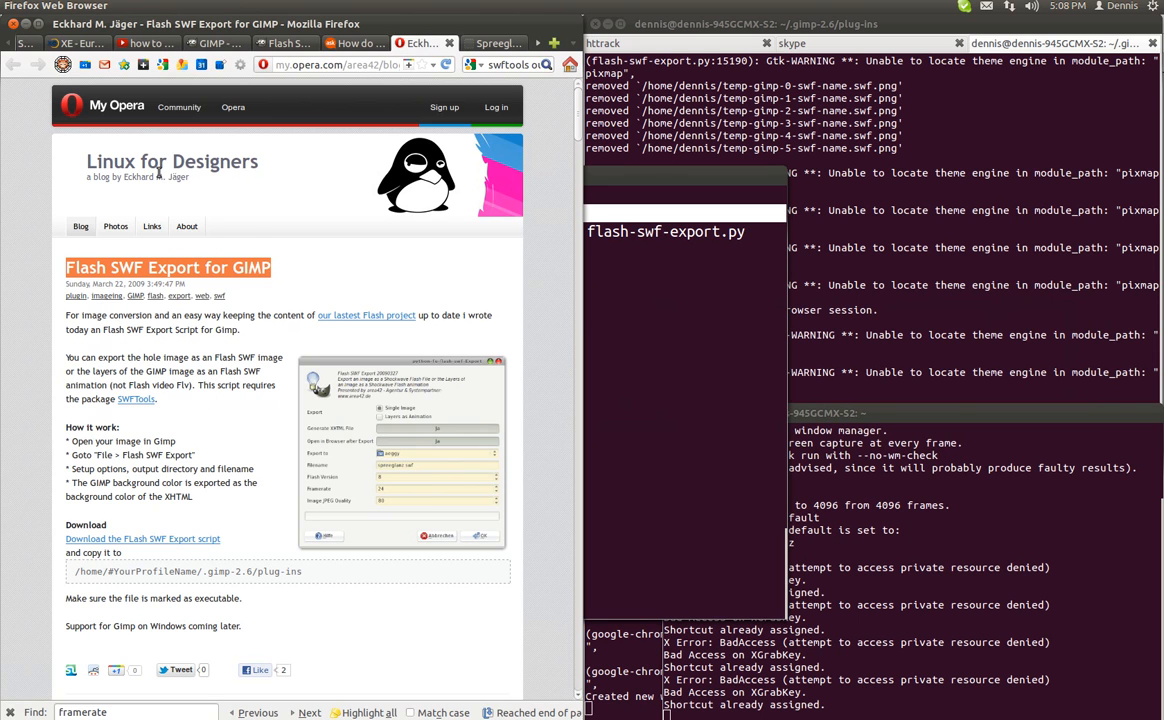
pyautogui.moveTo(203, 408)
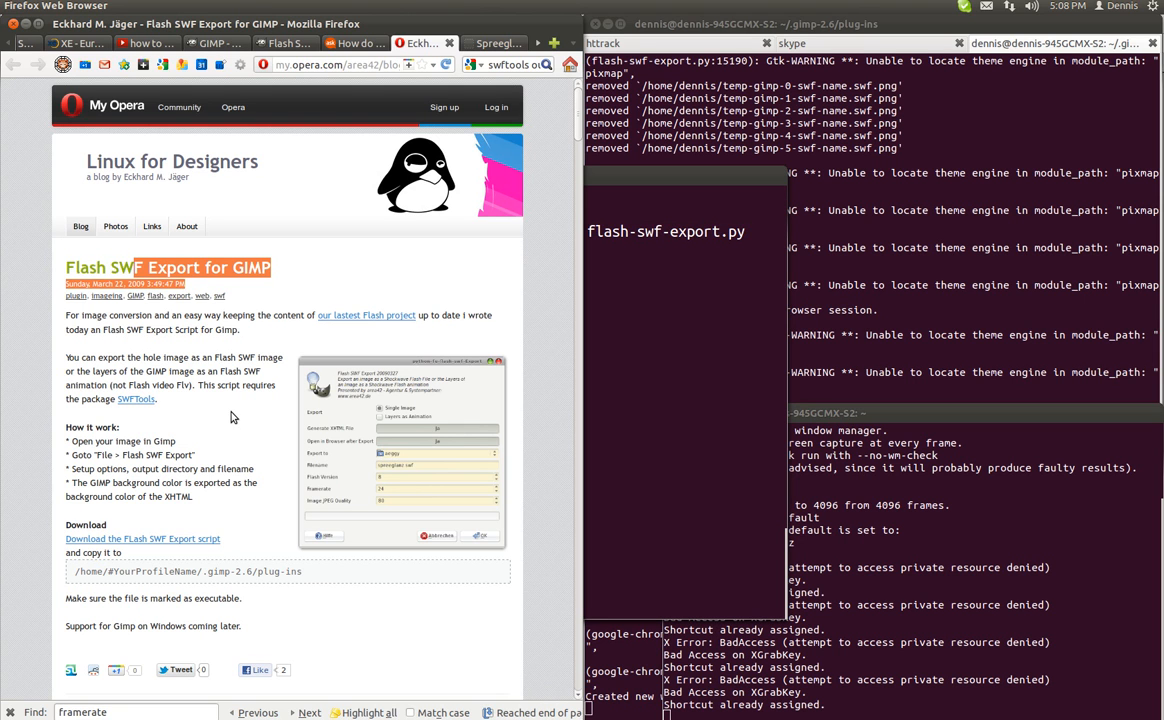
pyautogui.scroll(-3)
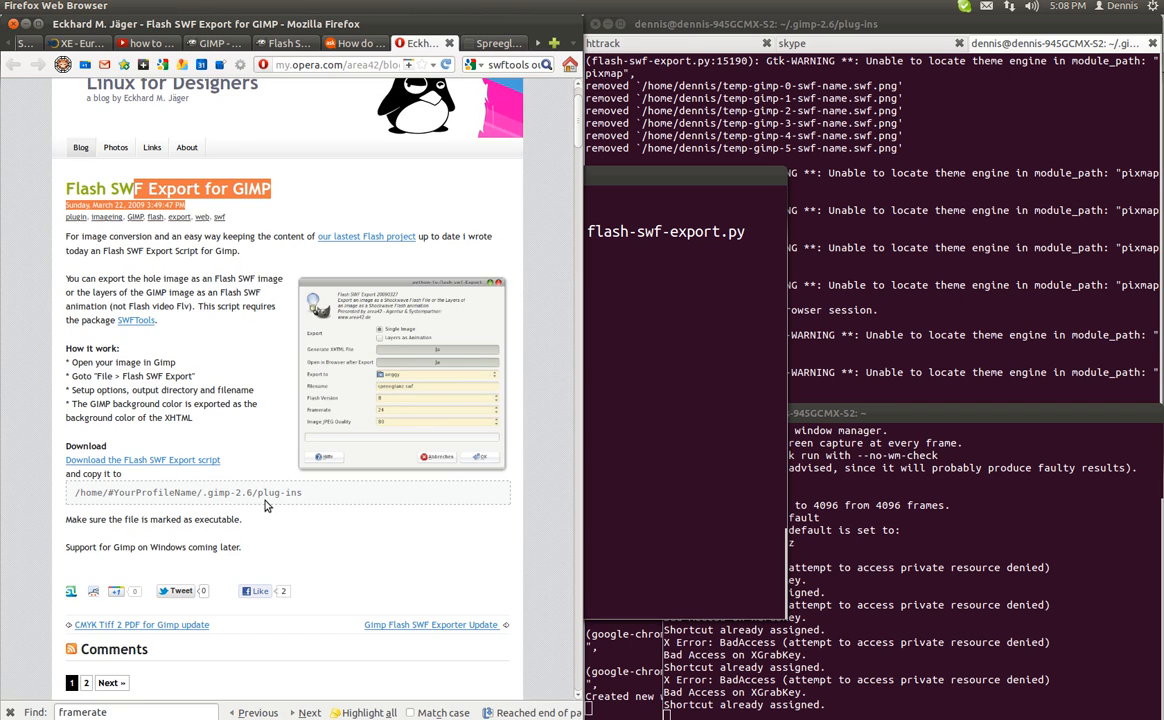
pyautogui.scroll(-3)
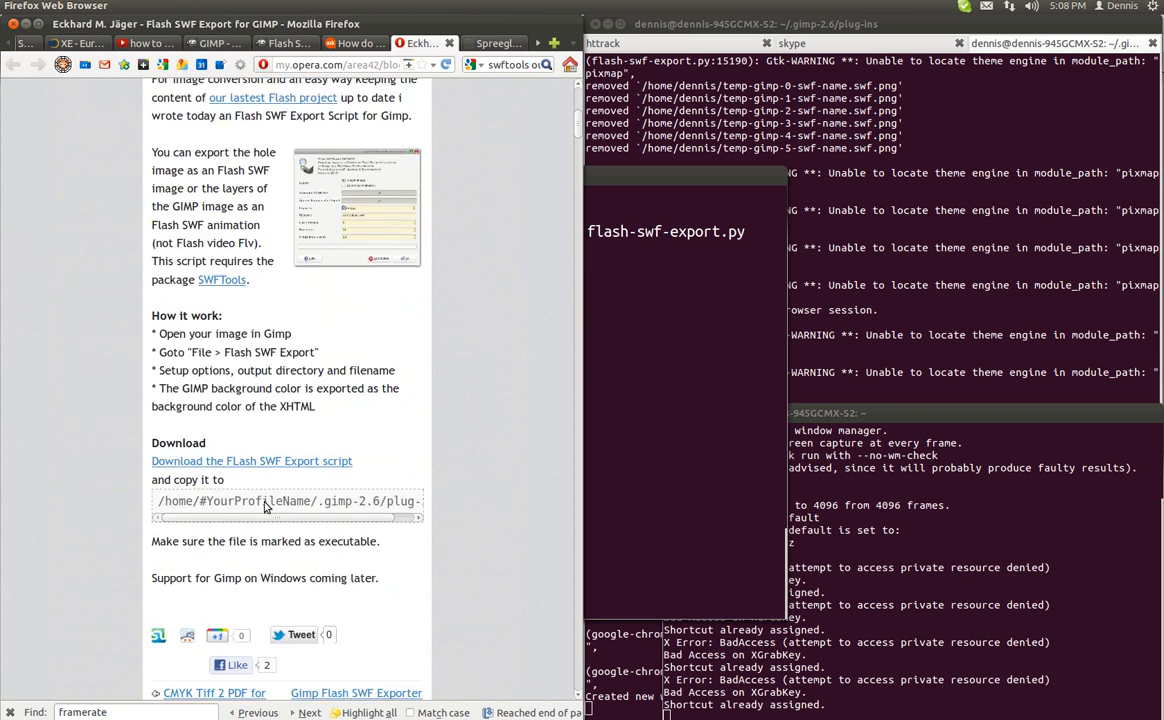
pyautogui.scroll(-3)
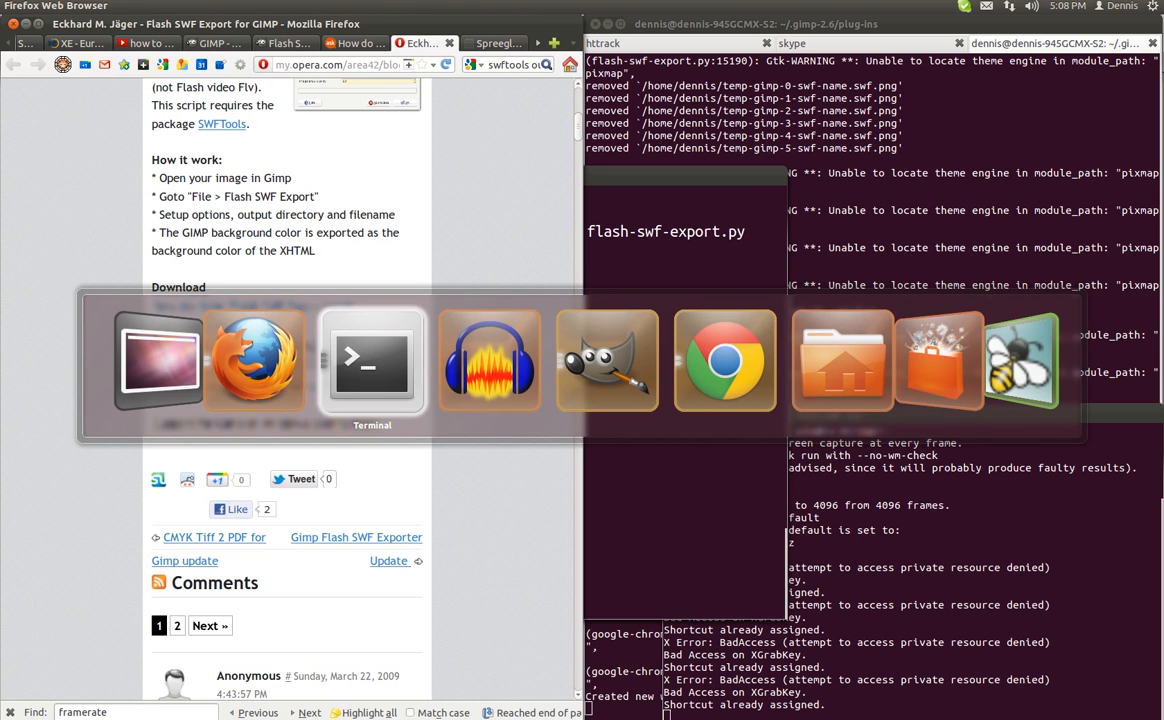
# Load the five restaurant JPGs from fb-thumbs as layers over the blank background.
pyautogui.click(607, 360)
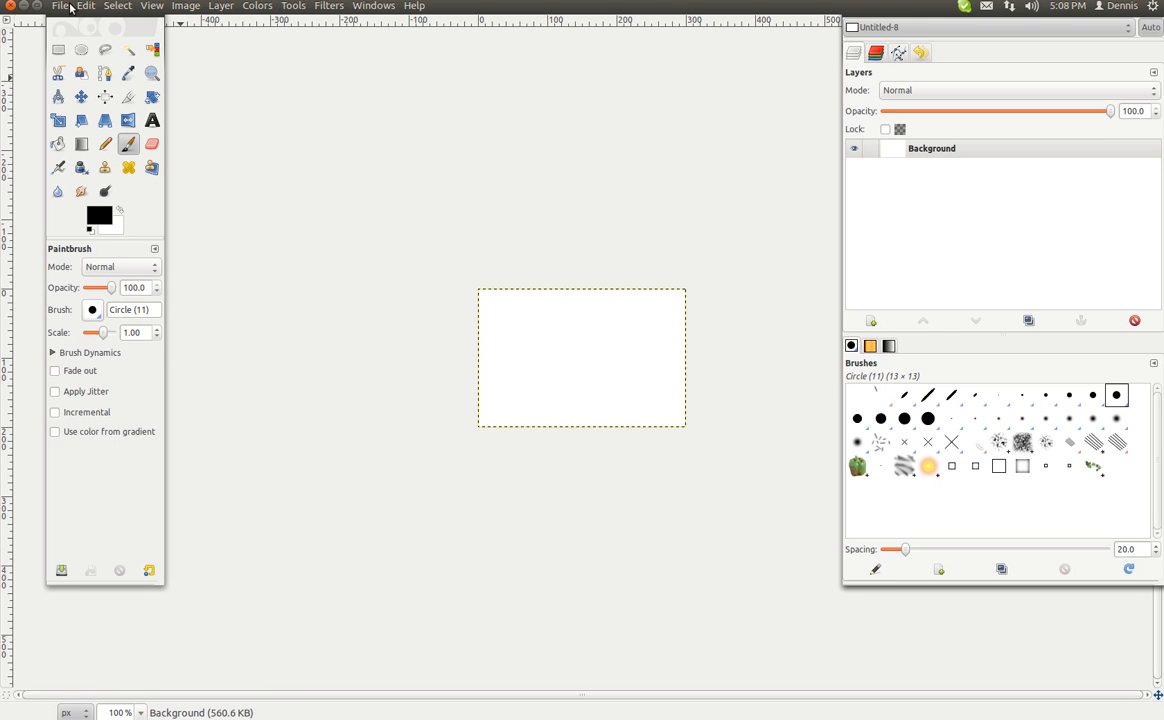
pyautogui.click(60, 6)
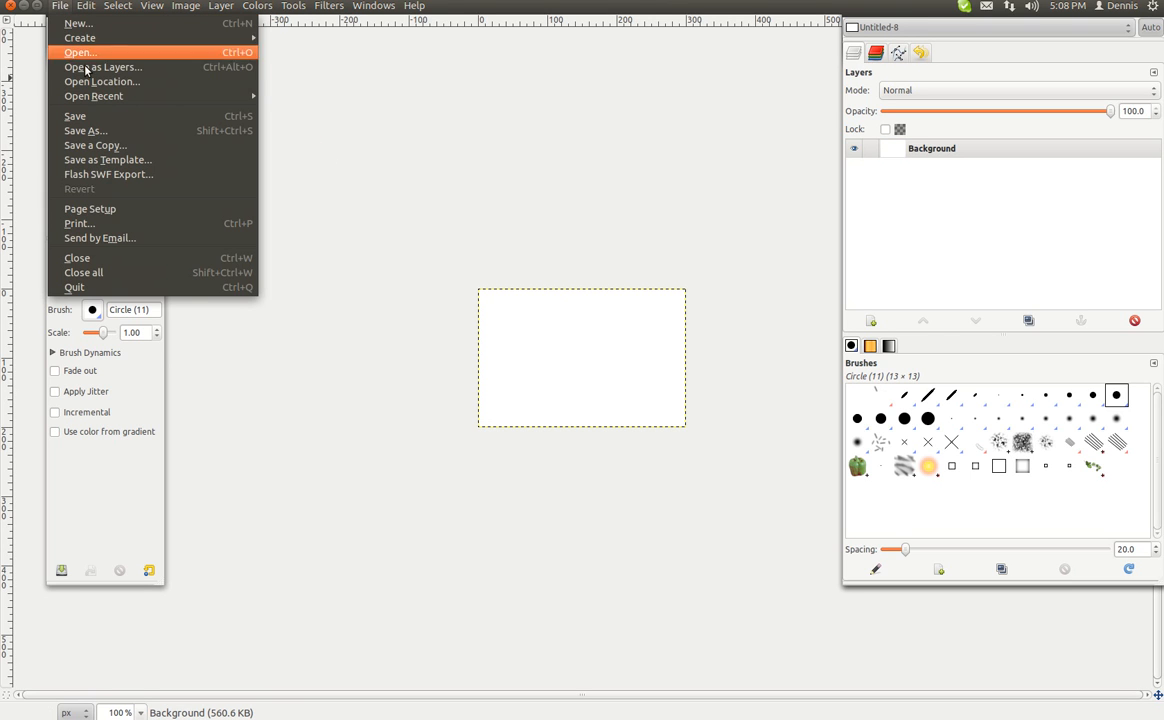
pyautogui.moveTo(100, 67)
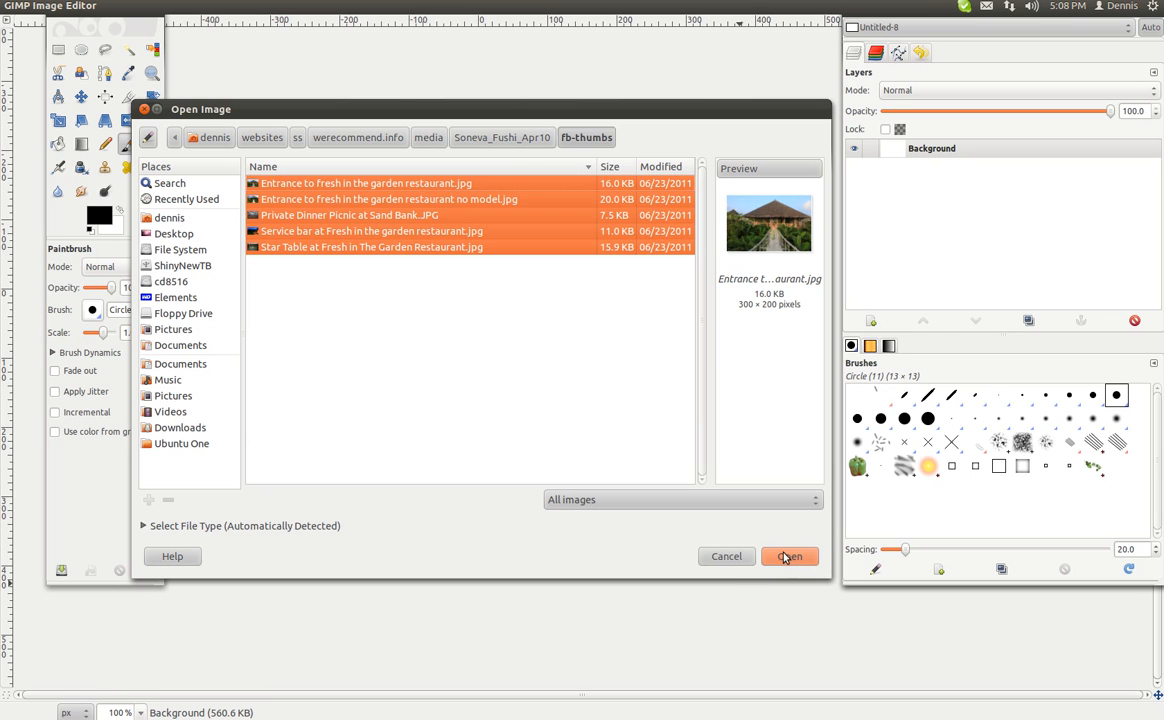
pyautogui.click(789, 556)
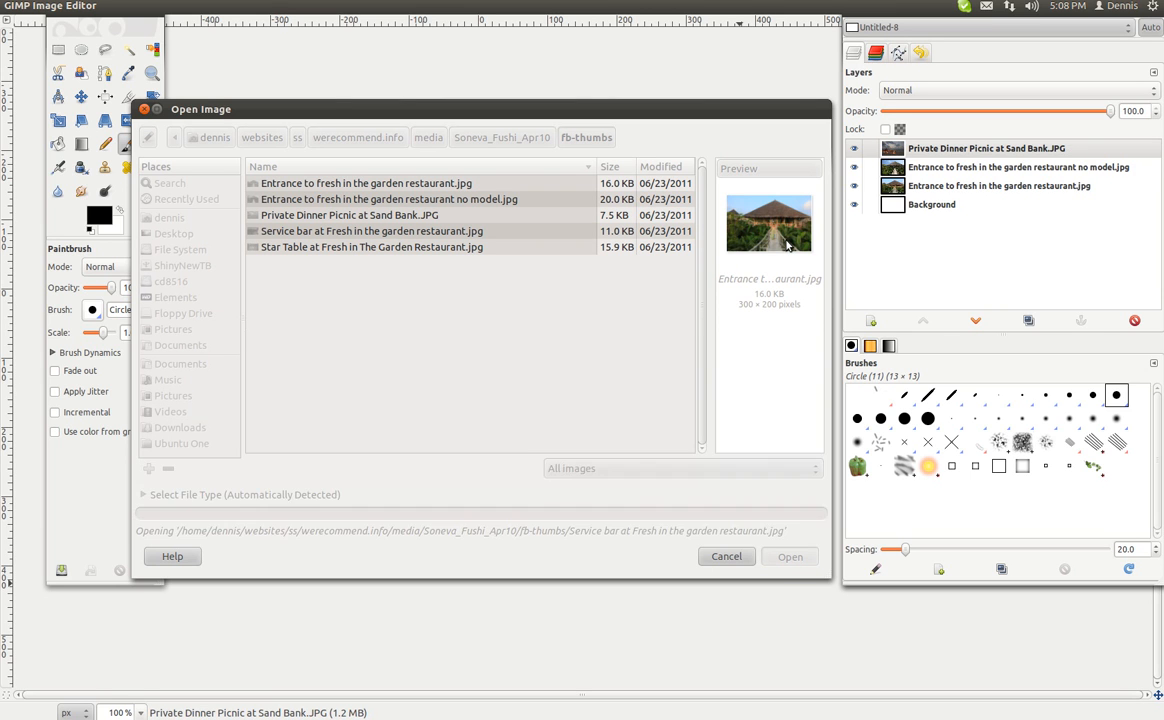
pyautogui.click(789, 556)
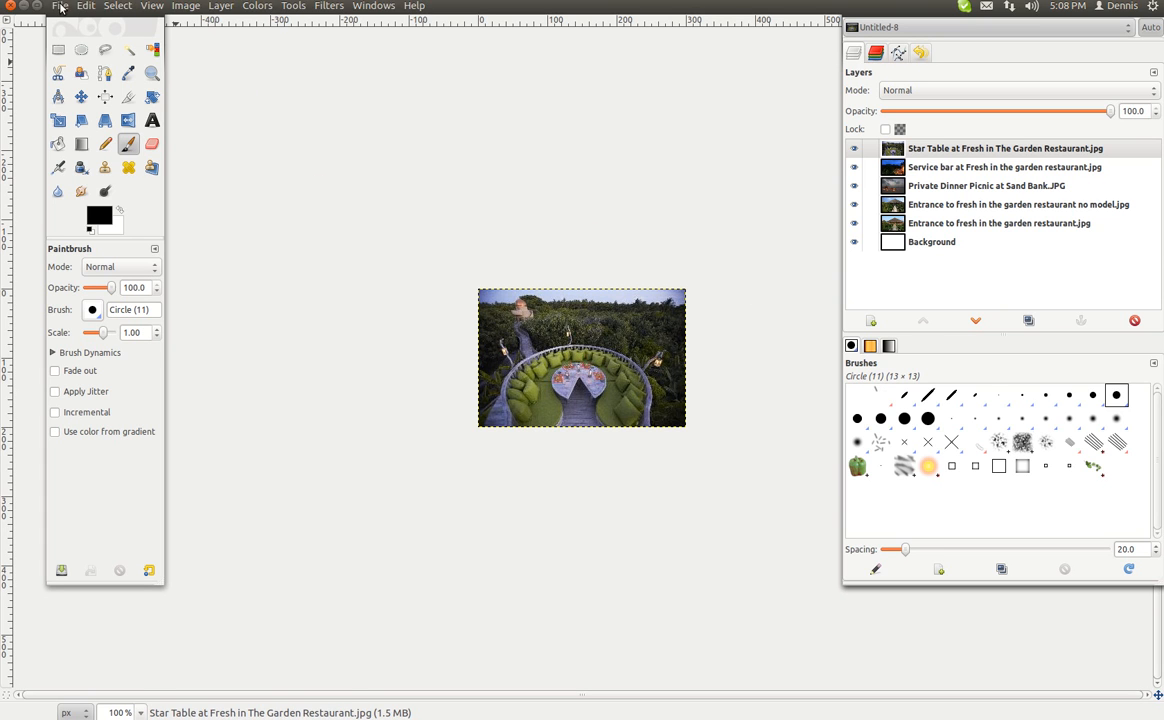
pyautogui.click(60, 6)
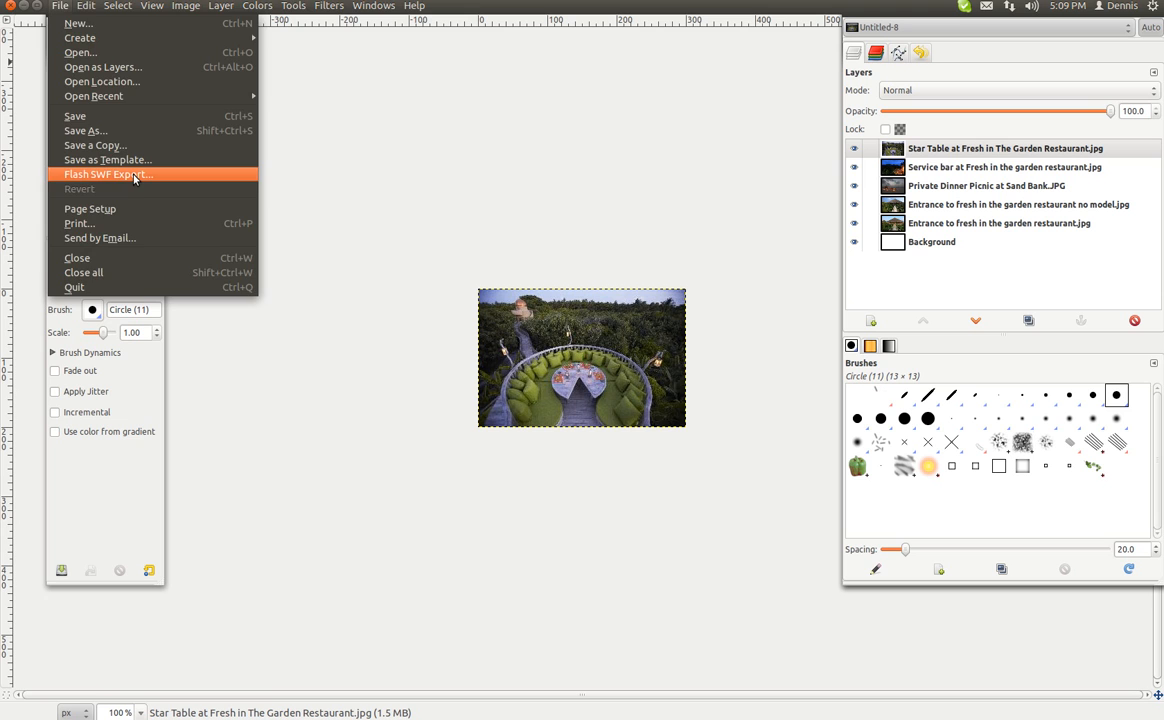
# In Flash SWF Export, replace framerate 12 with 1 and keep Layers as Animation.
pyautogui.click(108, 174)
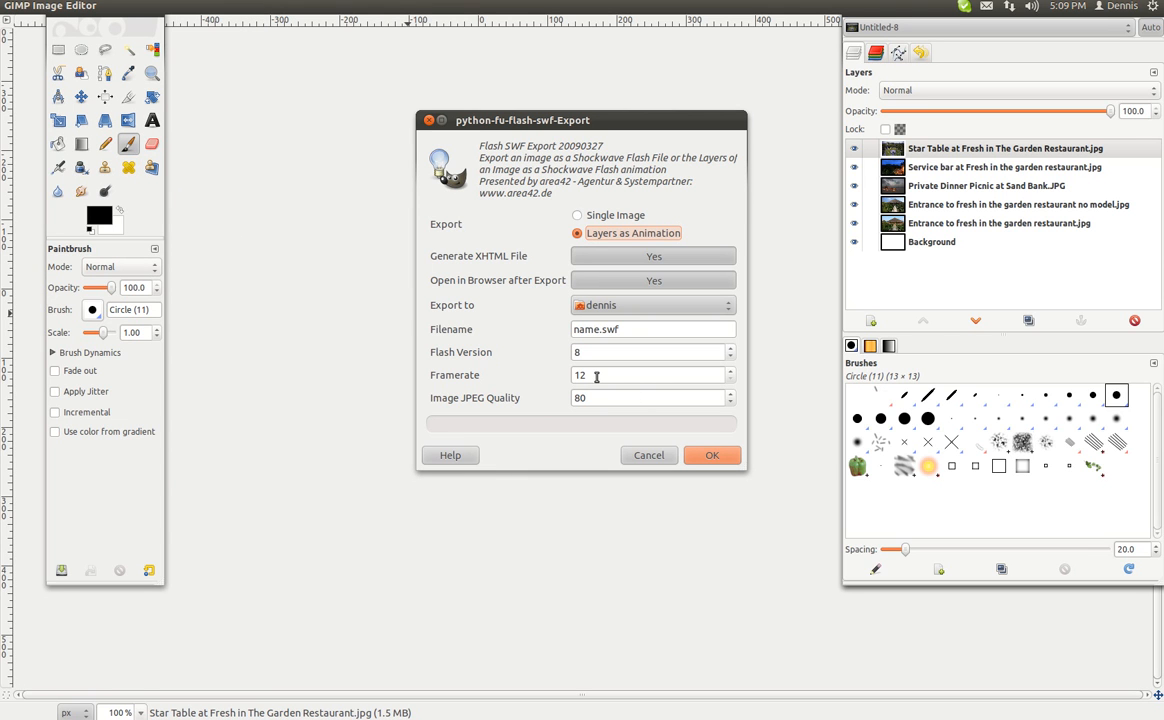
pyautogui.click(640, 375)
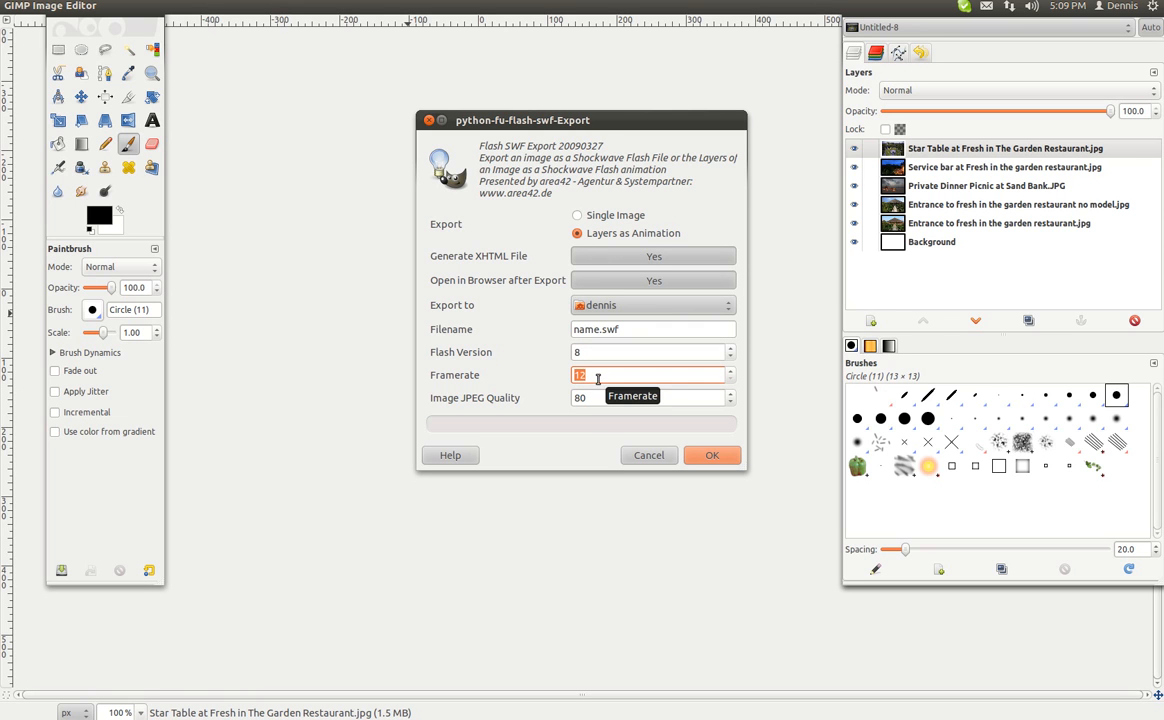
pyautogui.click(650, 375)
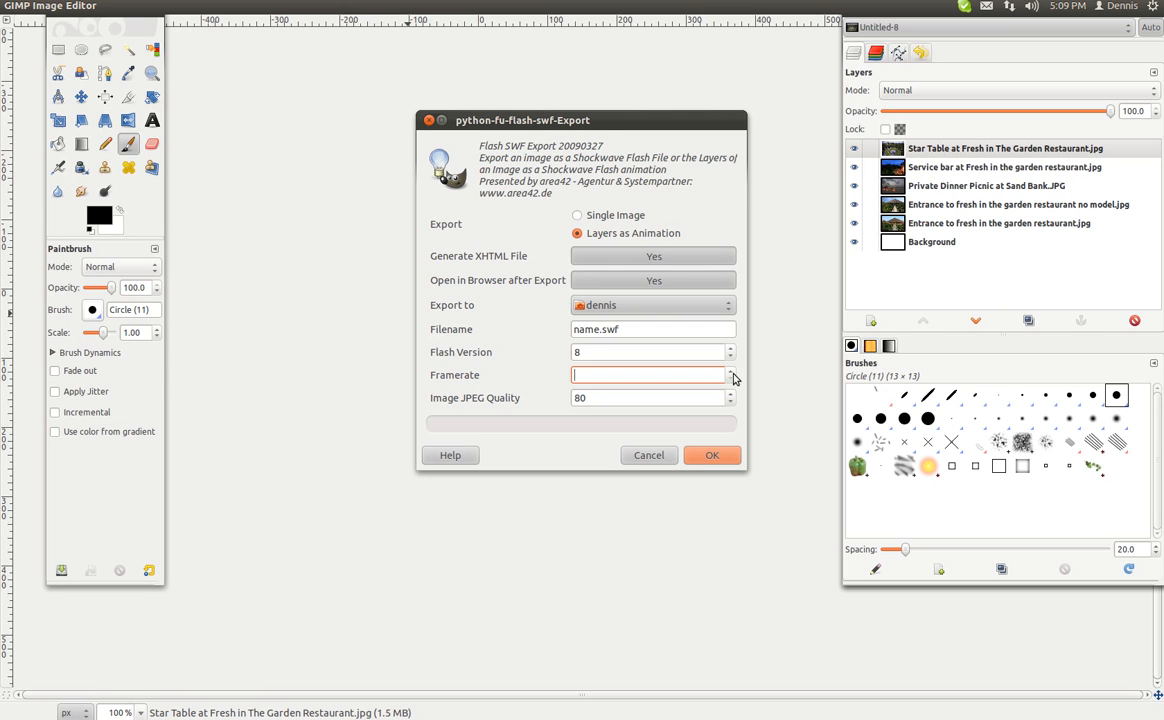
pyautogui.write('16')
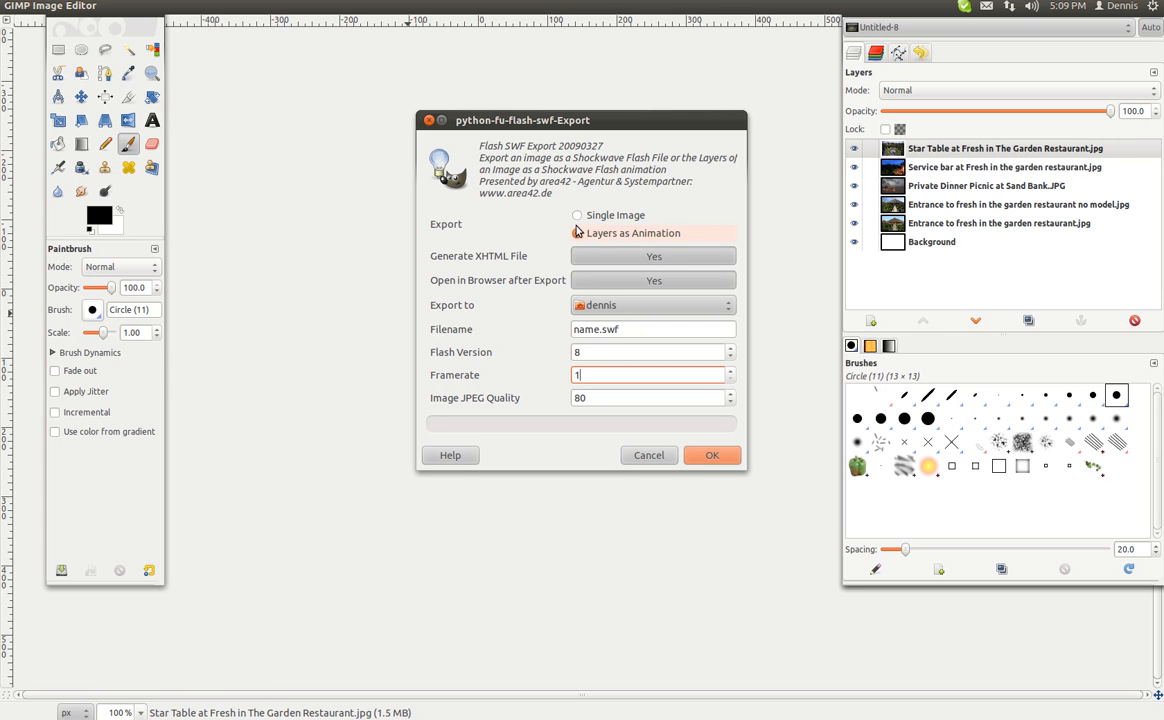
pyautogui.click(577, 233)
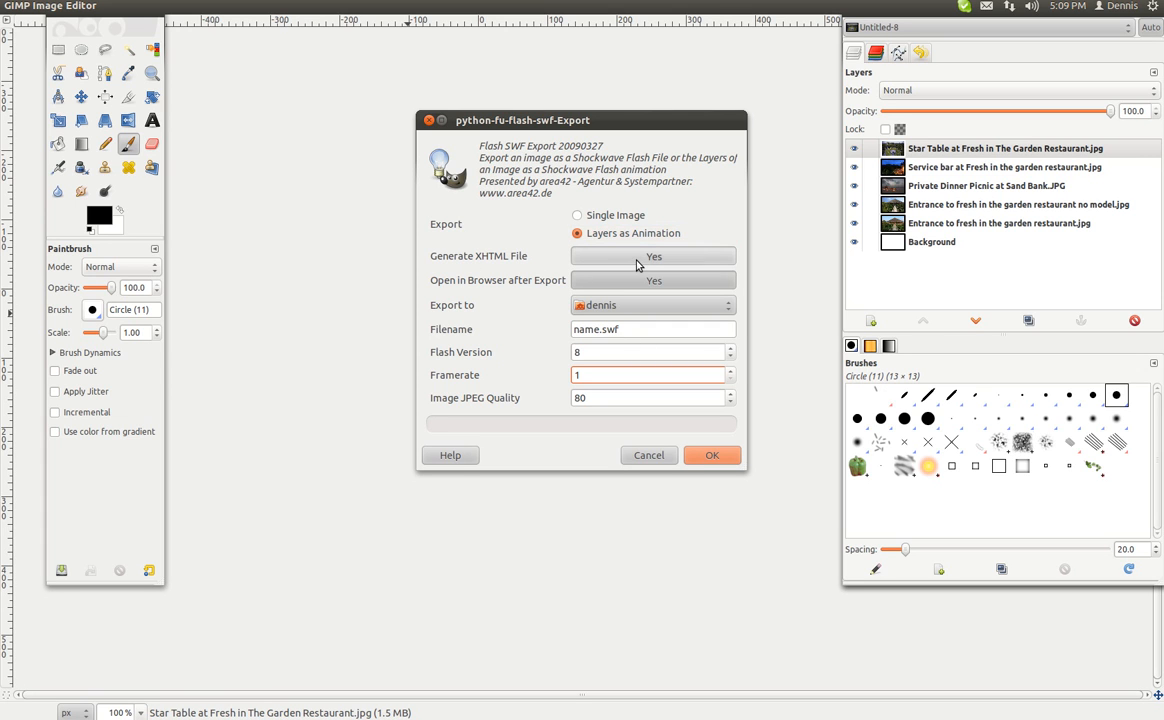
pyautogui.moveTo(653, 281)
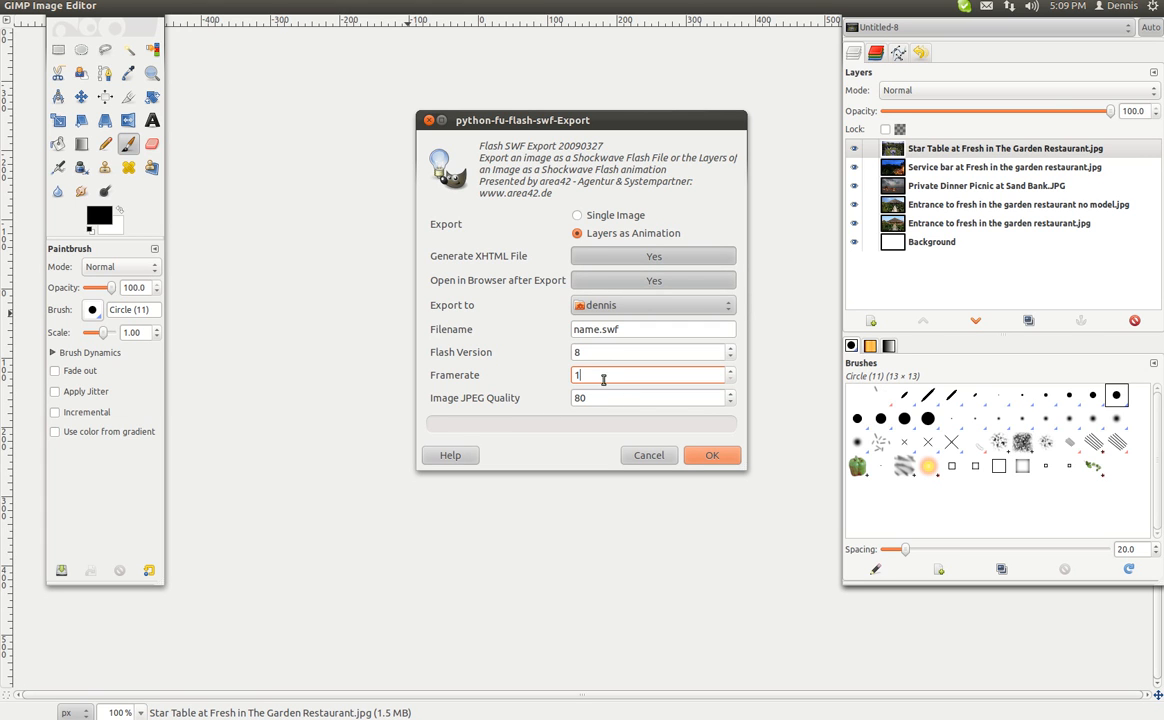
pyautogui.moveTo(588, 375)
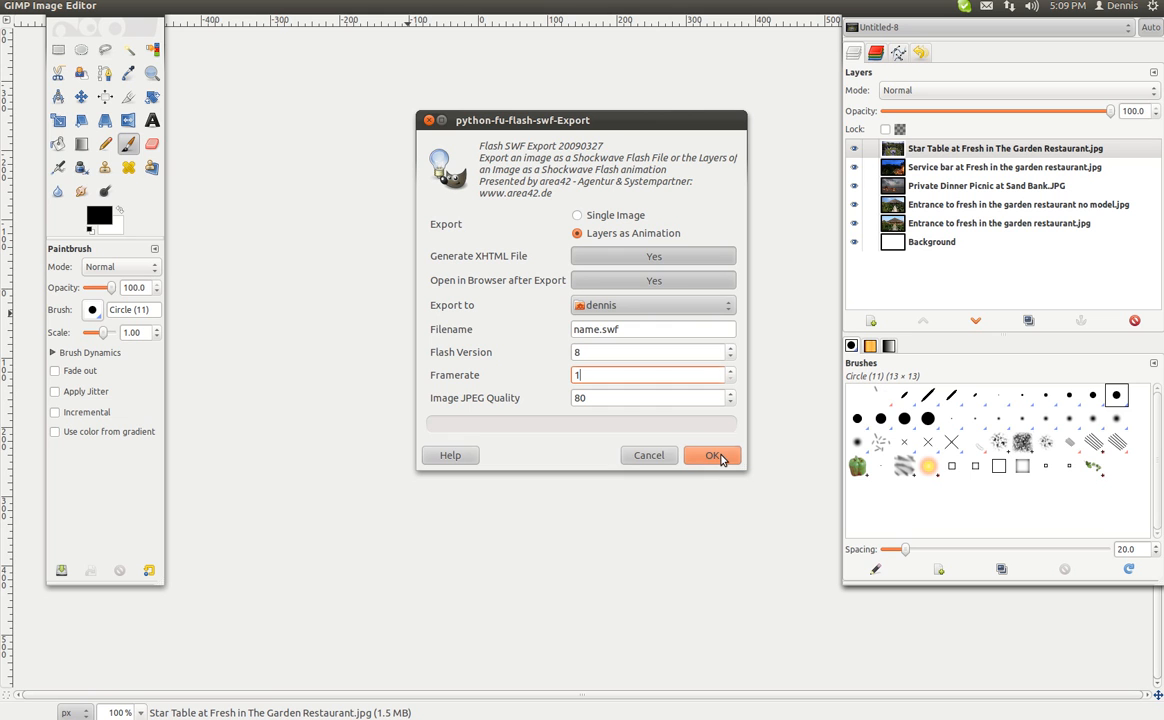
# Confirm the python-fu Flash SWF export with OK and wait for saving to finish.
pyautogui.click(712, 455)
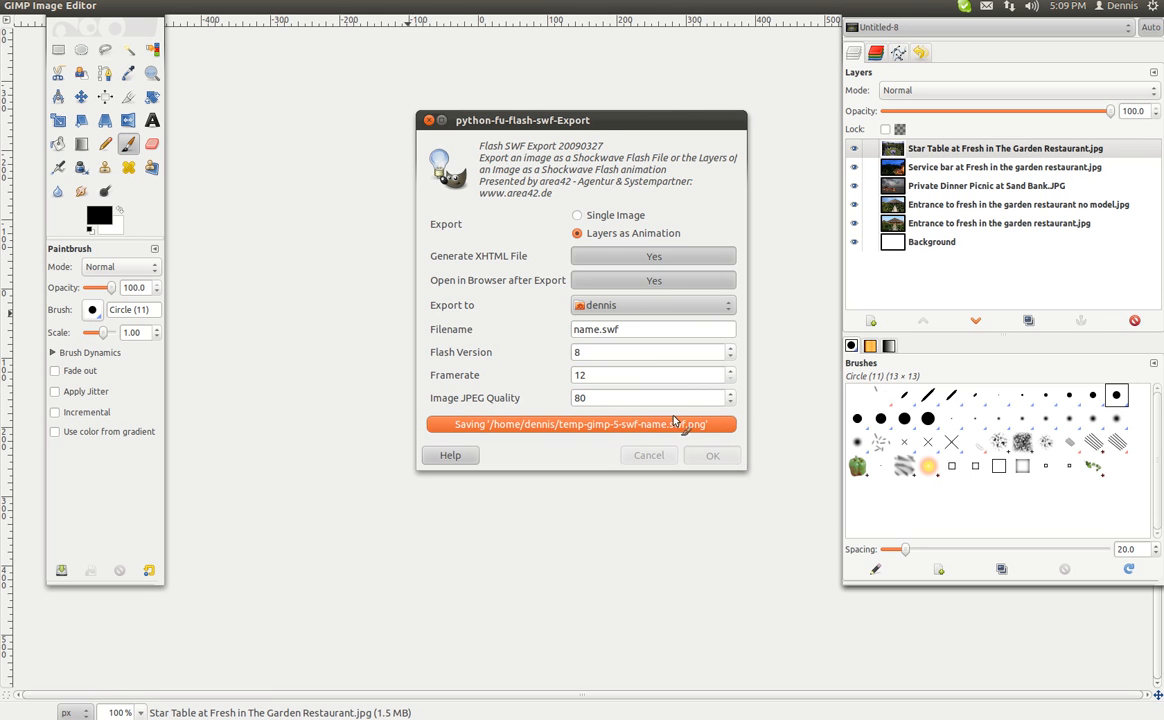
pyautogui.click(712, 455)
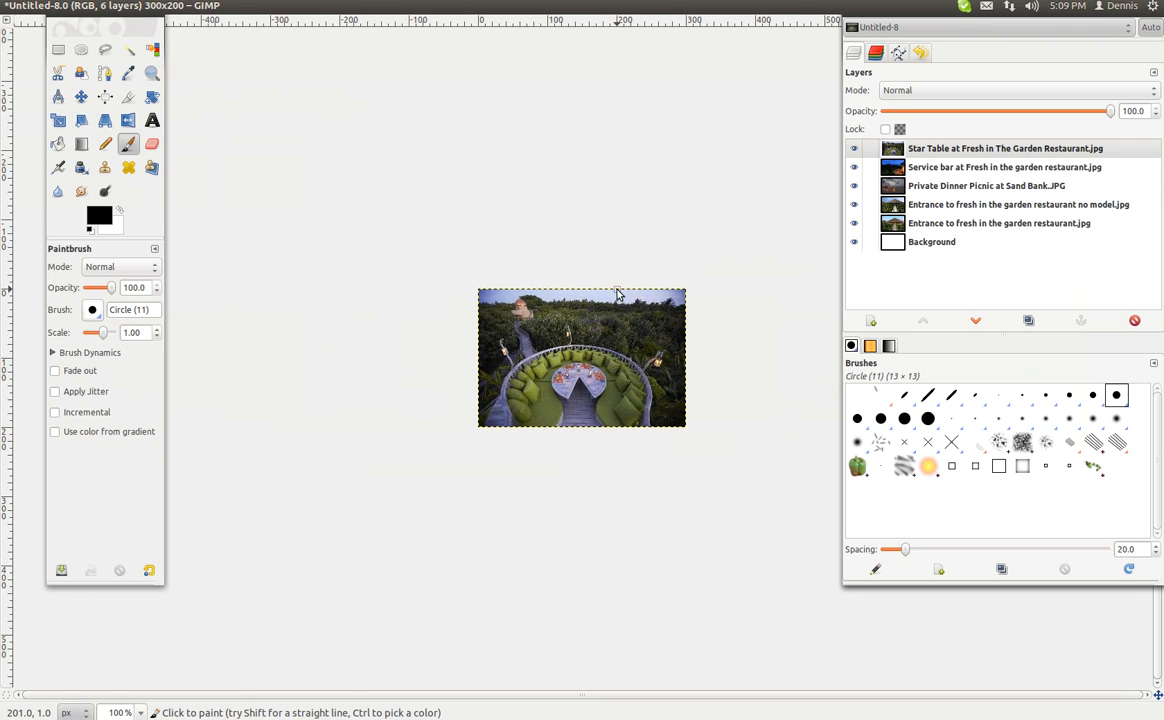
pyautogui.moveTo(413, 276)
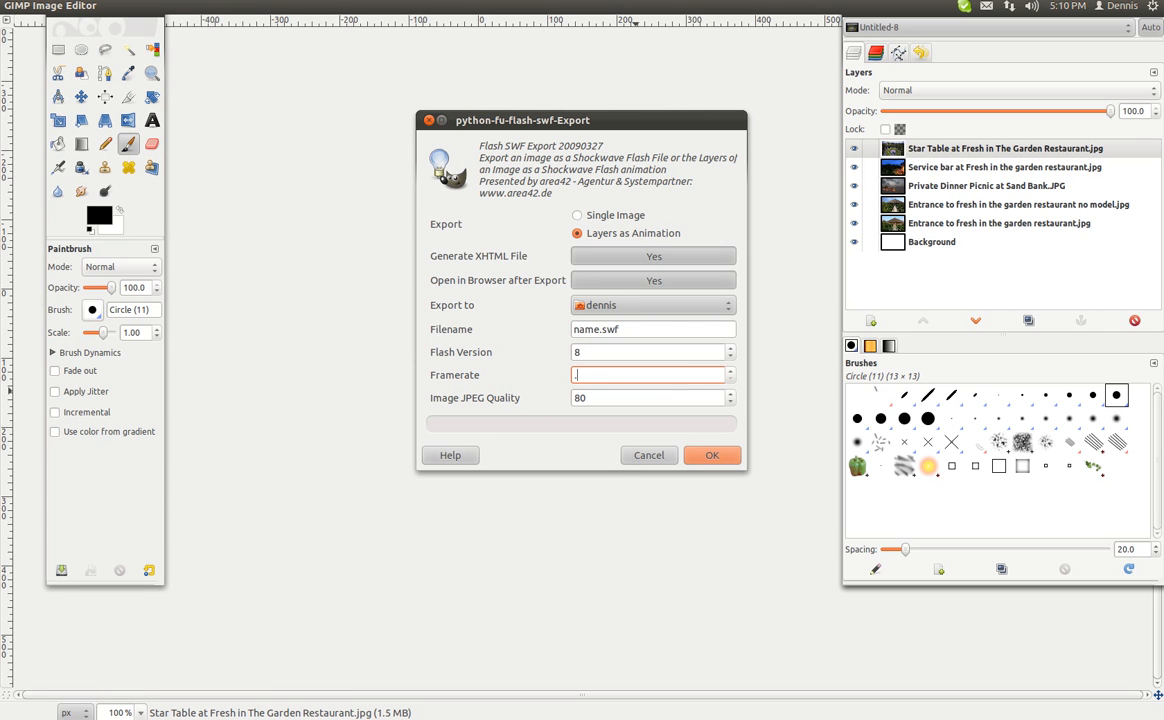
# Re-run the SWF export with framerate 1, producing name.swf.html in Chrome.
pyautogui.write('12')
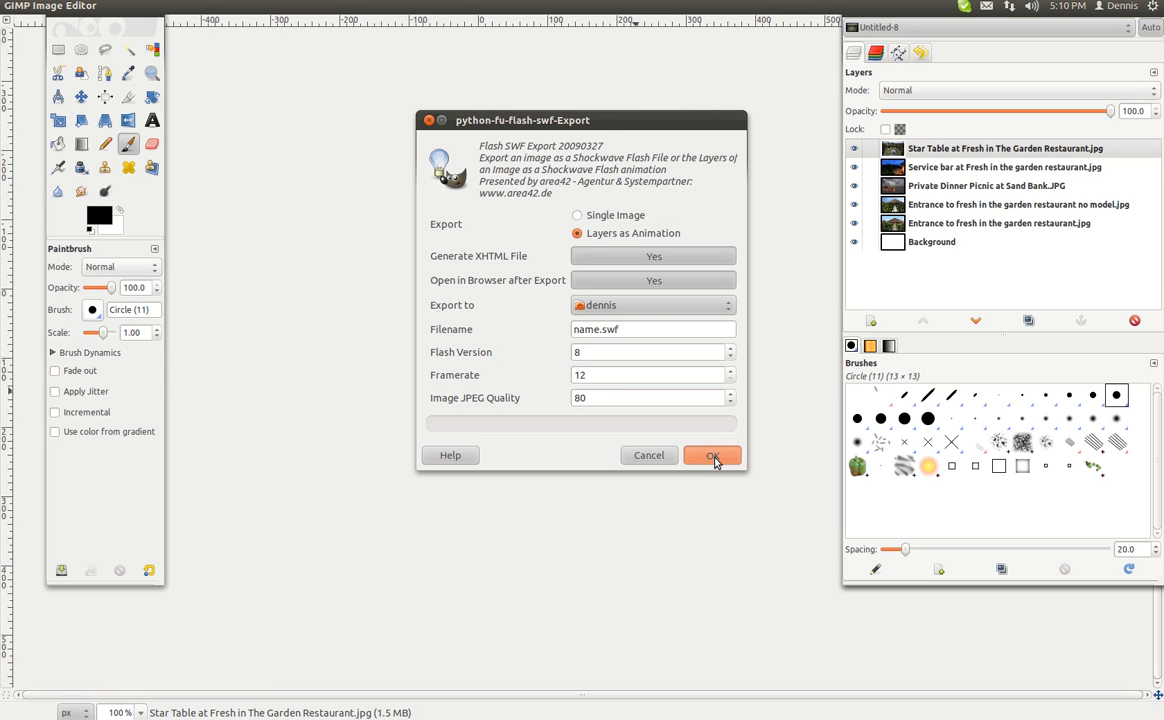
pyautogui.click(712, 455)
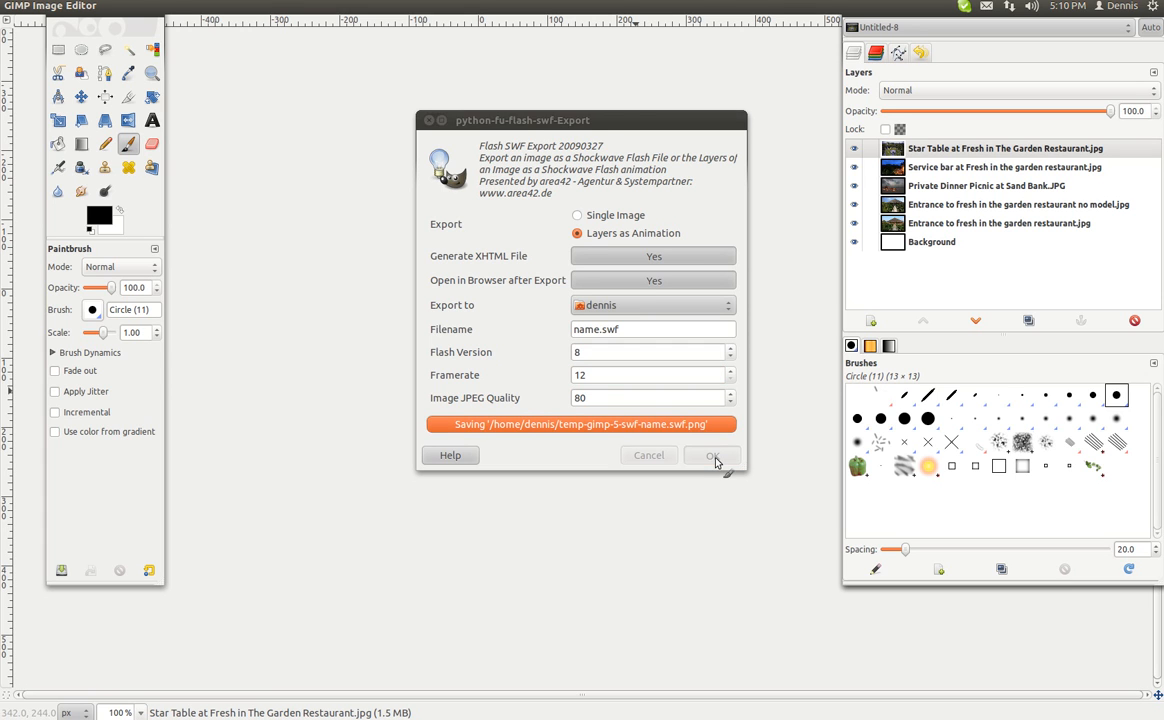
pyautogui.click(712, 455)
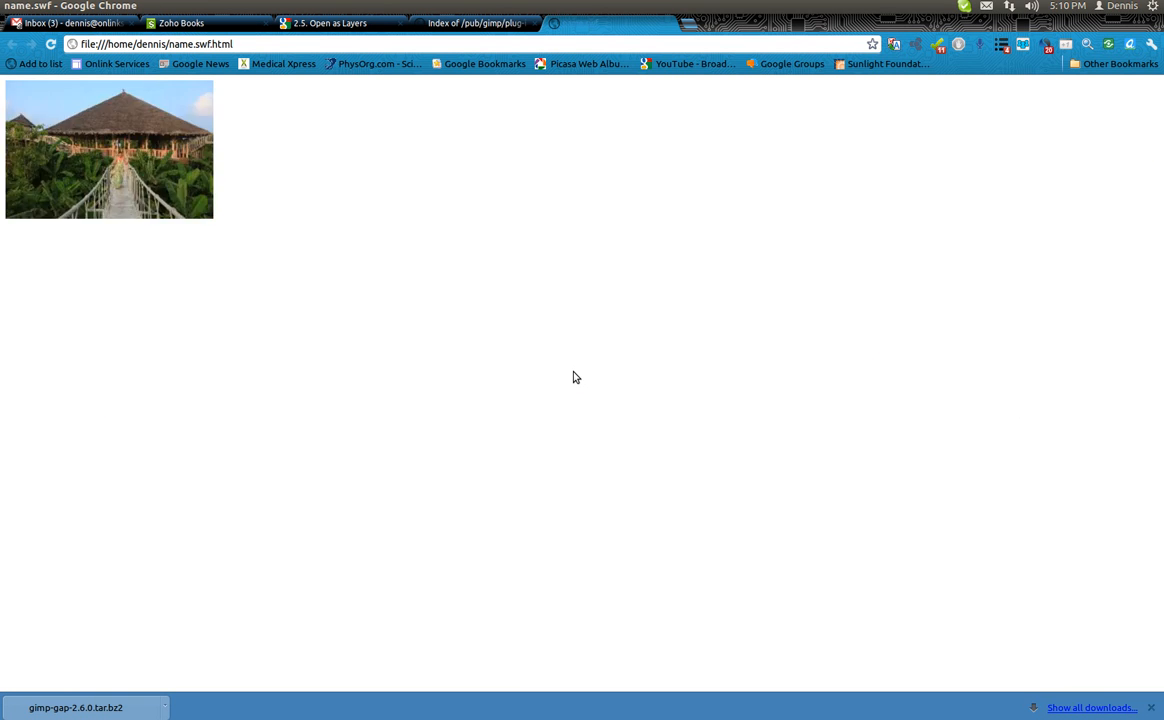
pyautogui.moveTo(567, 237)
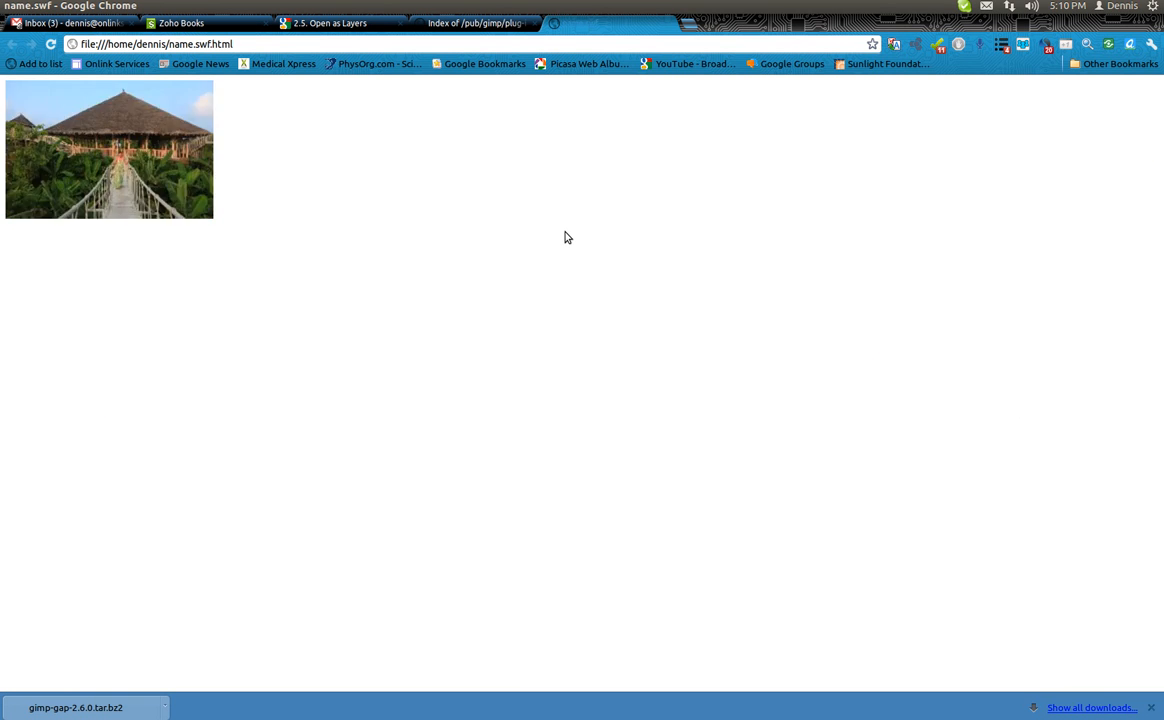